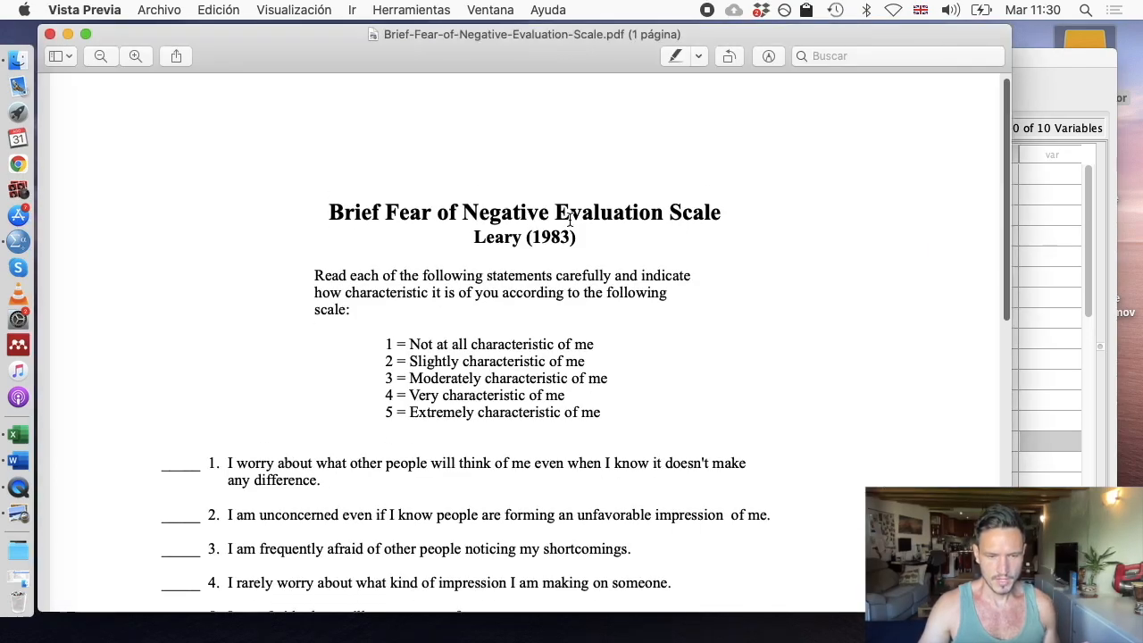
Begin a Compute Variable expression starting with MEAN( from the Transform menu.
{"action": "scroll", "scroll_direction": "up", "scroll_amount": 3}
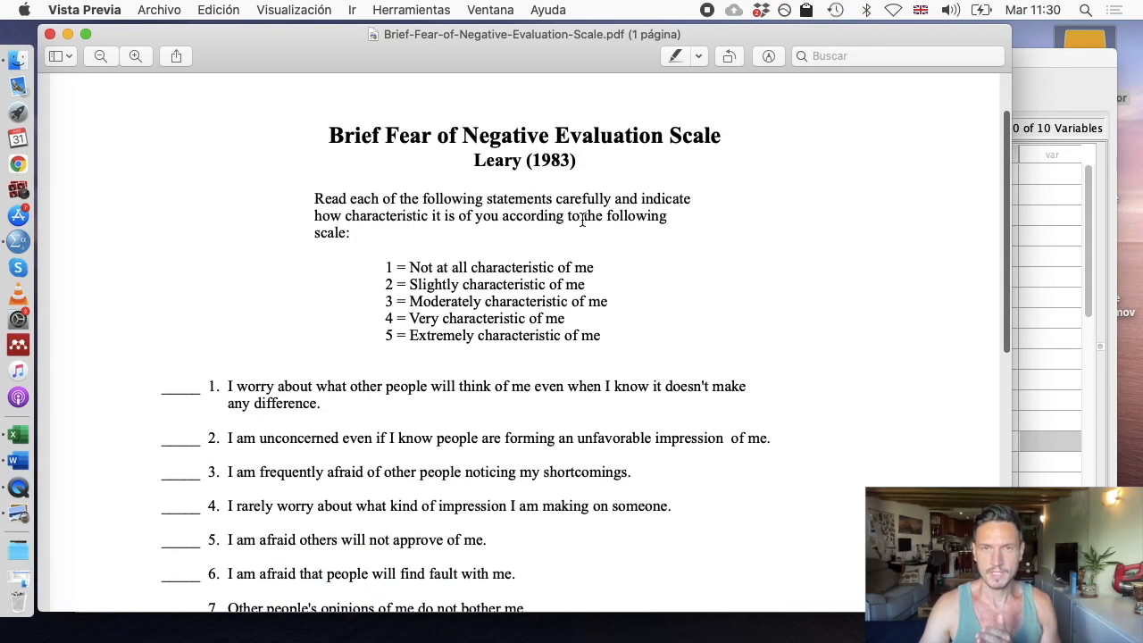
{"action": "scroll", "scroll_direction": "down", "scroll_amount": 3}
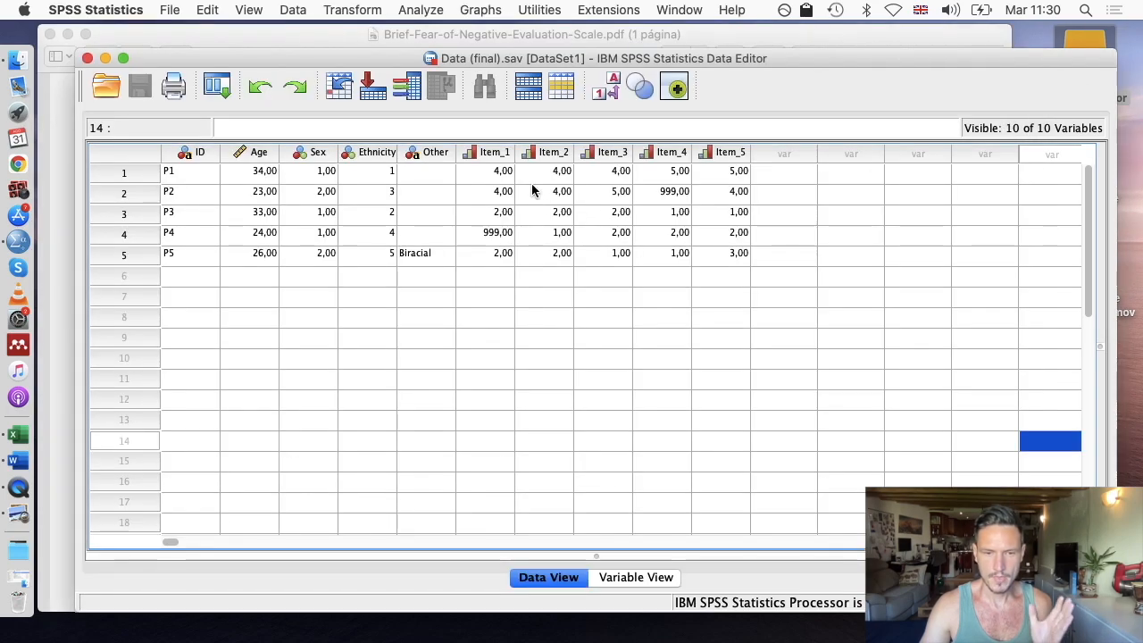
{"action": "mouse_move", "coordinate": [515, 177]}
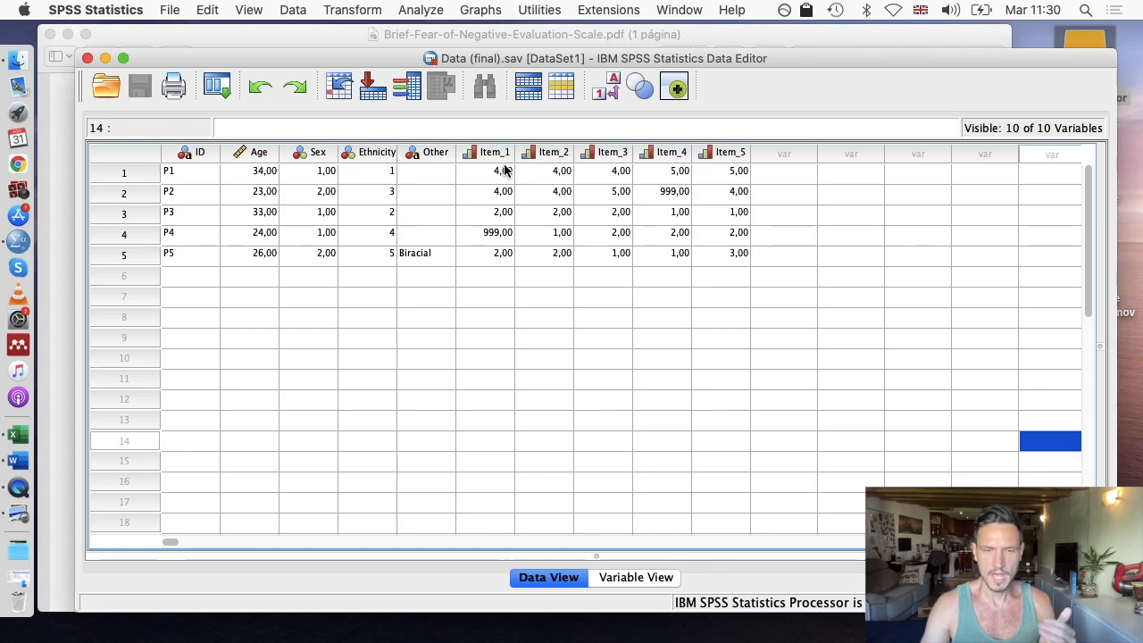
{"action": "mouse_move", "coordinate": [511, 213]}
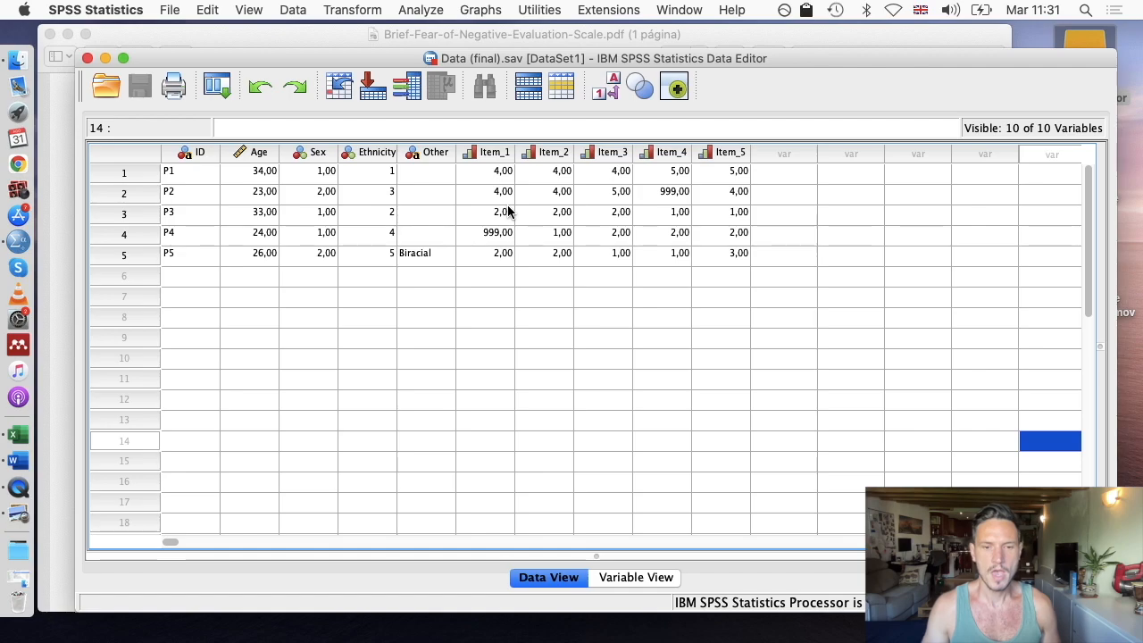
{"action": "mouse_move", "coordinate": [346, 7]}
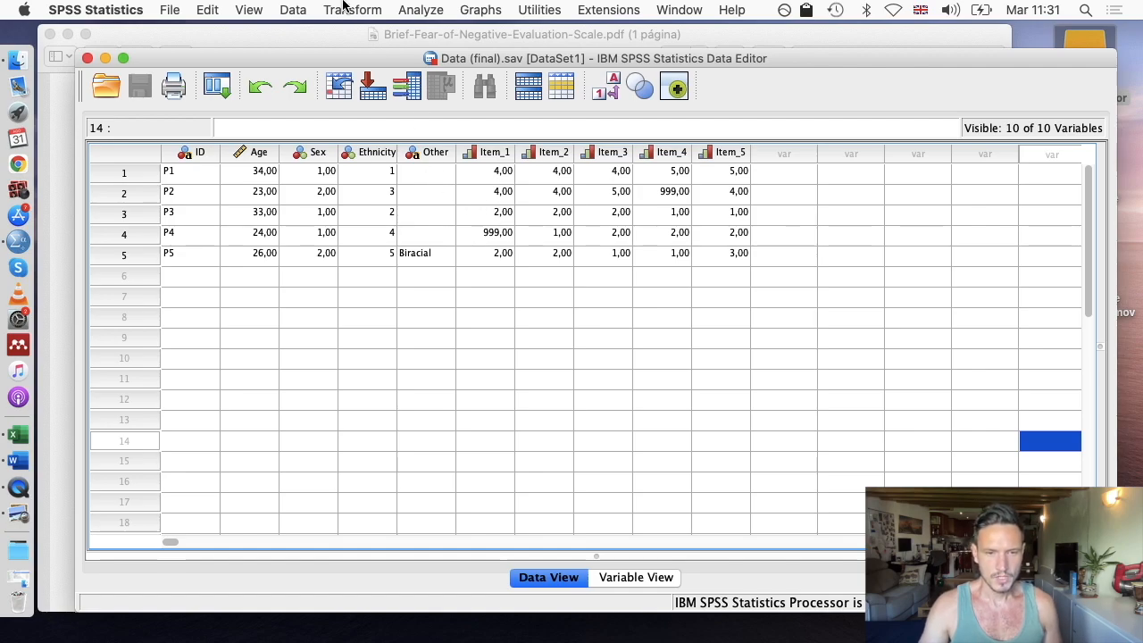
{"action": "left_click", "coordinate": [352, 11]}
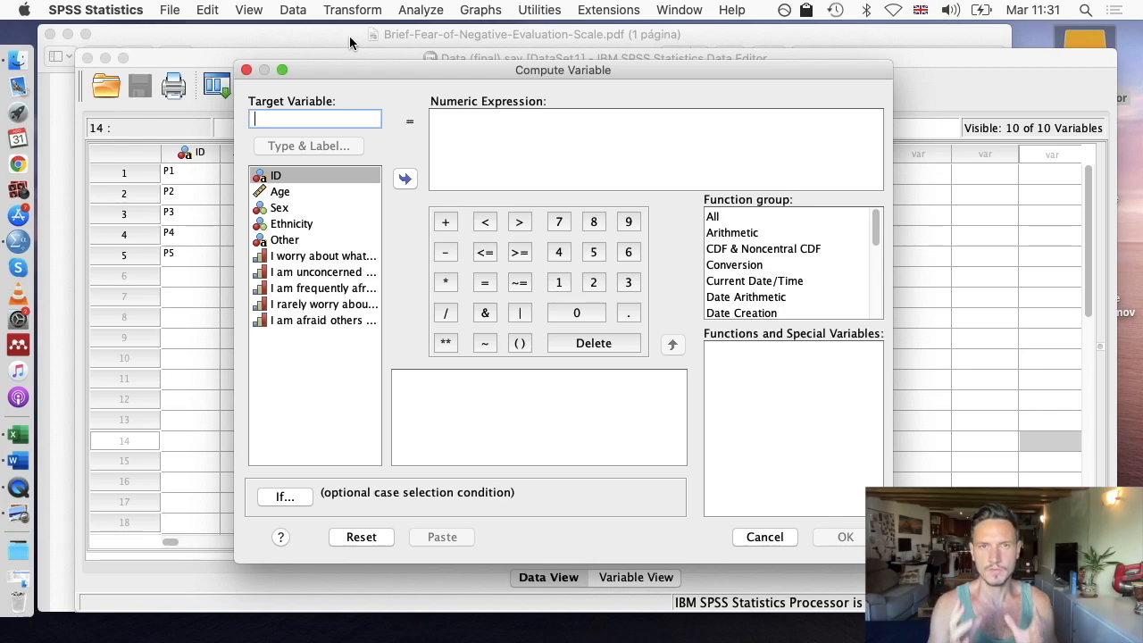
{"action": "left_click", "coordinate": [625, 150]}
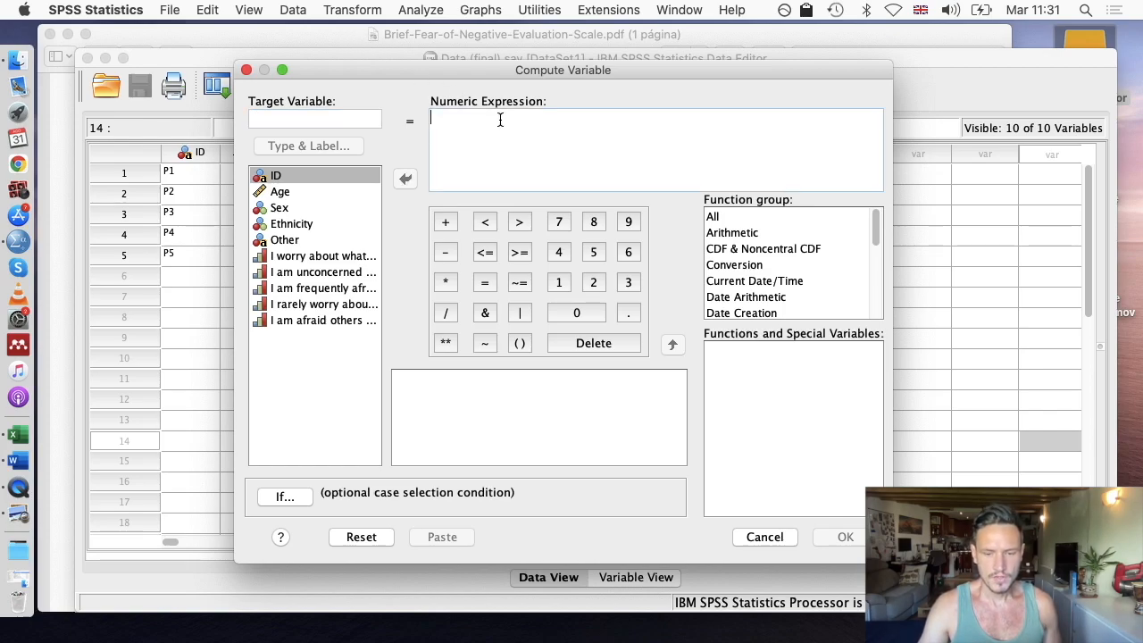
{"action": "type", "text": "MEA"}
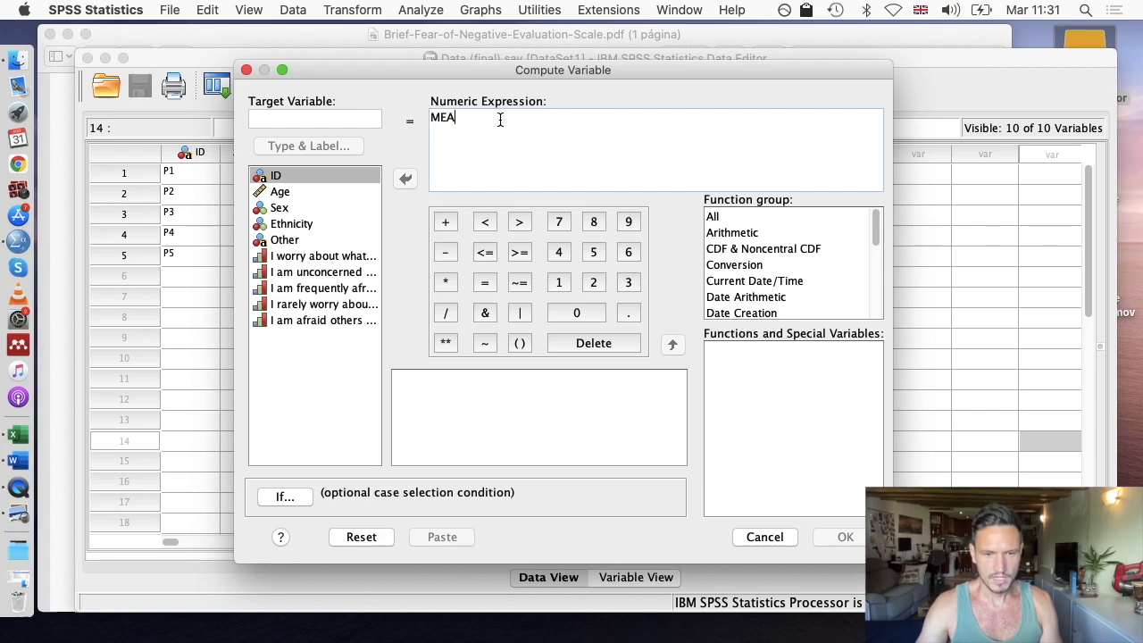
{"action": "type", "text": "N"}
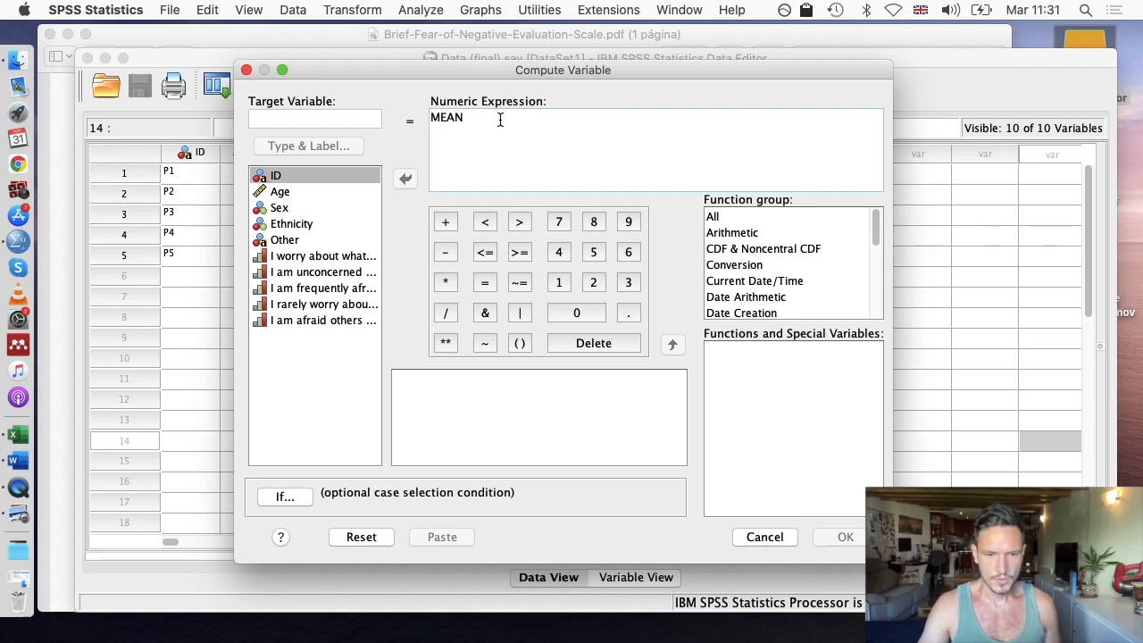
{"action": "mouse_move", "coordinate": [544, 115]}
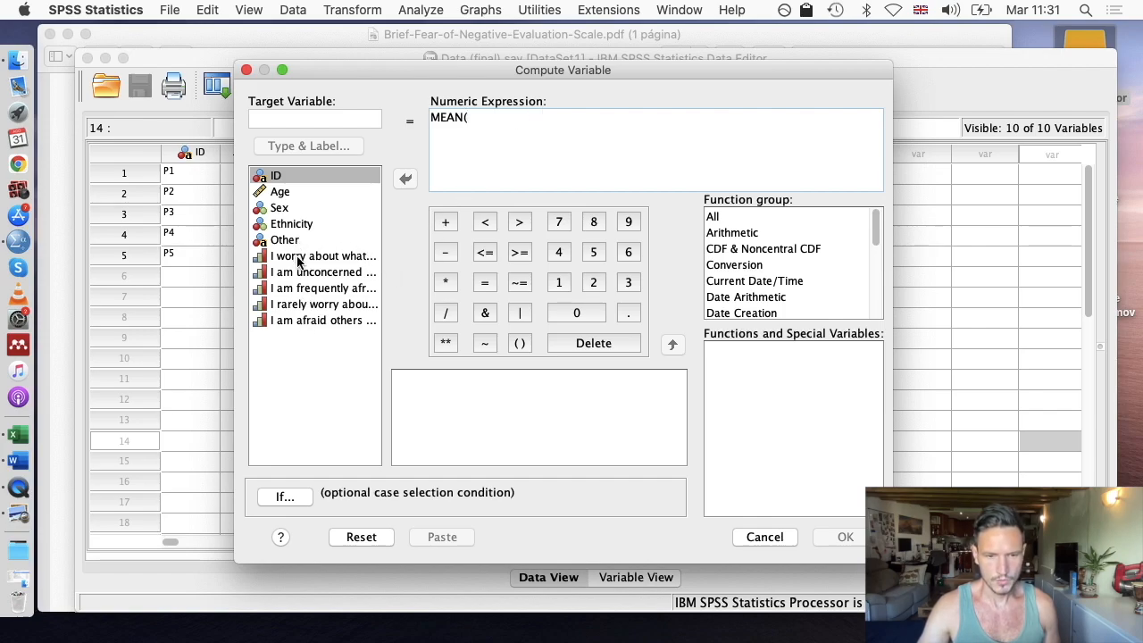
Move Item_1 through Item_5 into the expression, giving MEAN(Item_1,Item_2,Item_3,Item_4,Item_5).
{"action": "left_click", "coordinate": [321, 272]}
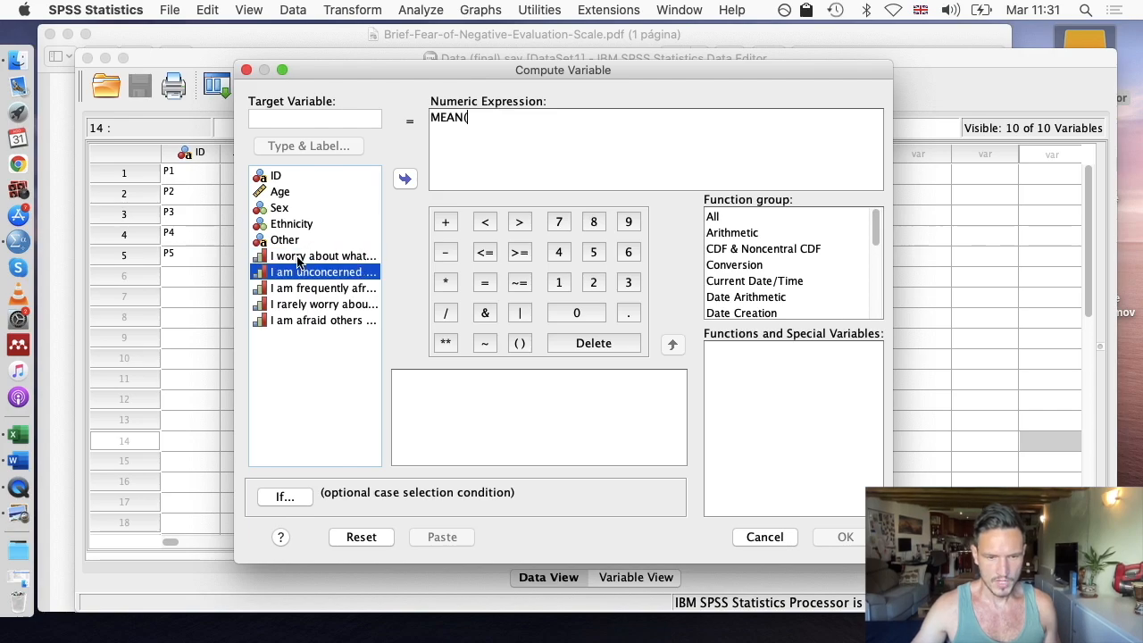
{"action": "left_click", "coordinate": [321, 257]}
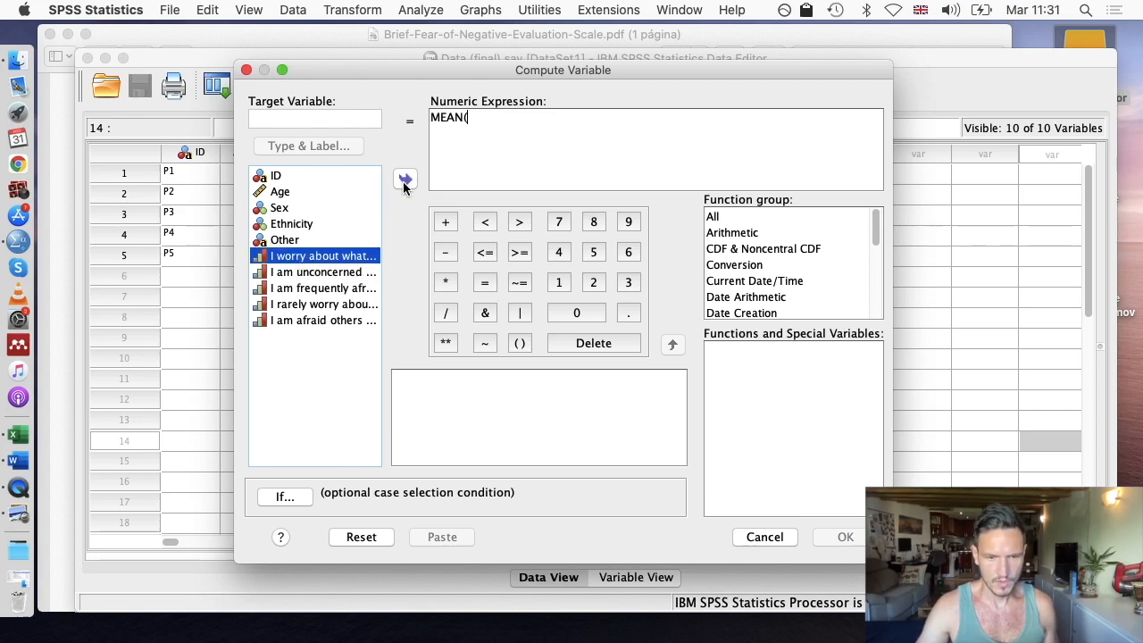
{"action": "left_click", "coordinate": [404, 179]}
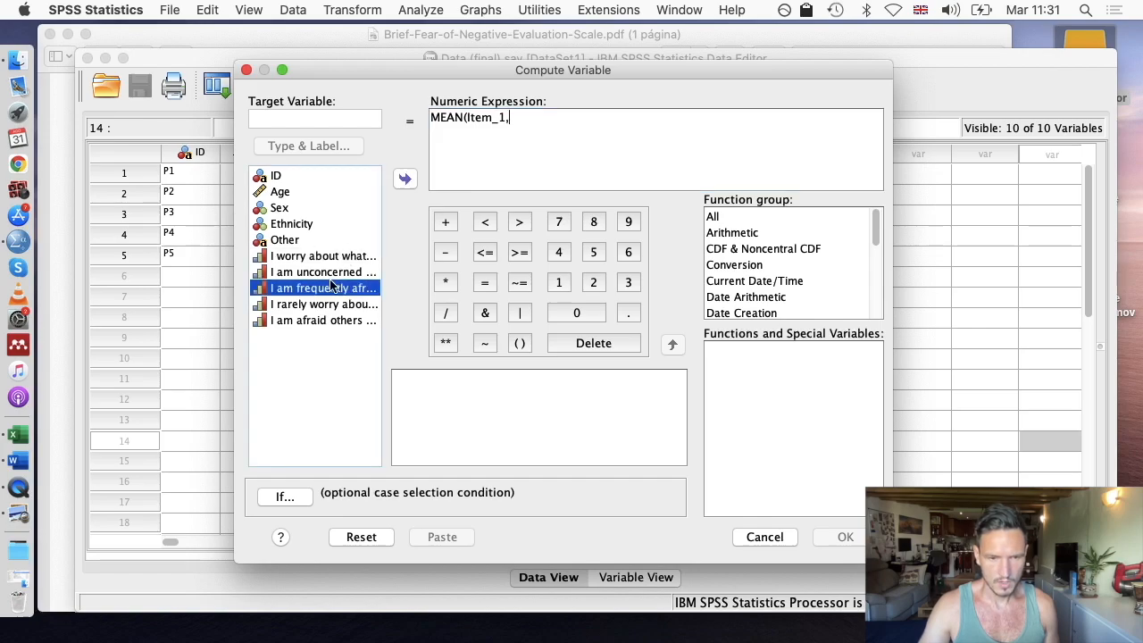
{"action": "left_click", "coordinate": [323, 272]}
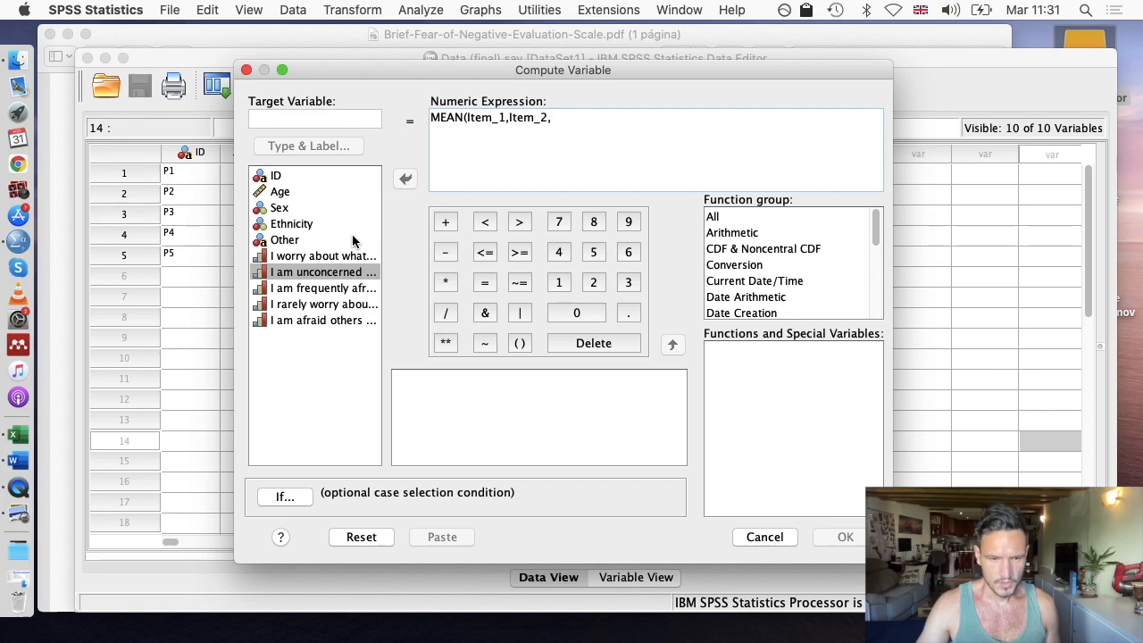
{"action": "left_click", "coordinate": [404, 178]}
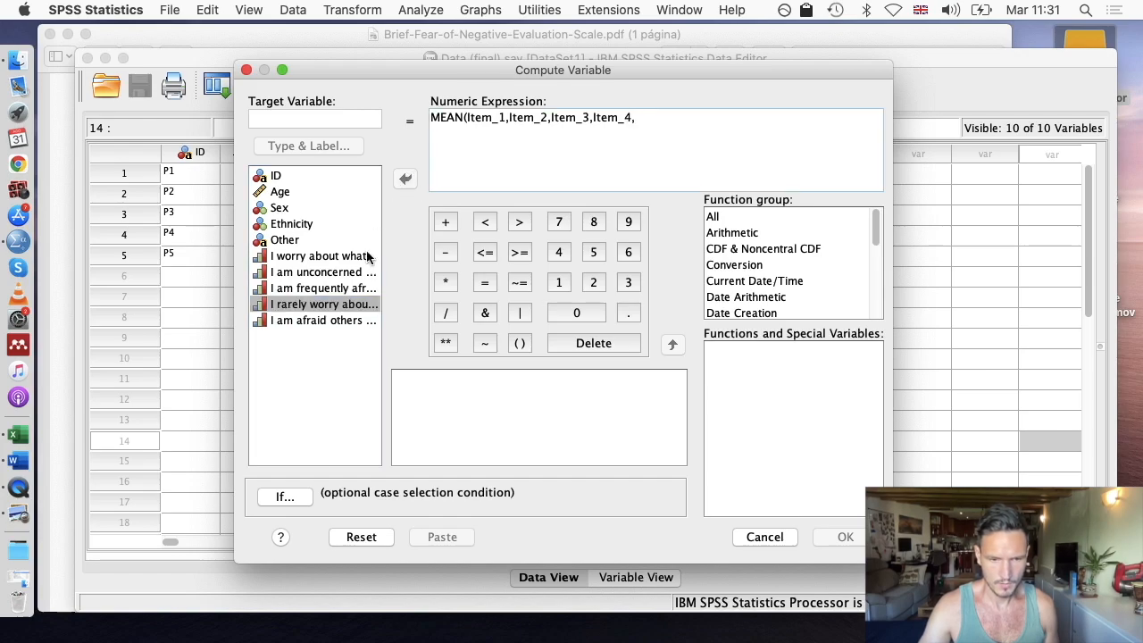
{"action": "left_click", "coordinate": [404, 179]}
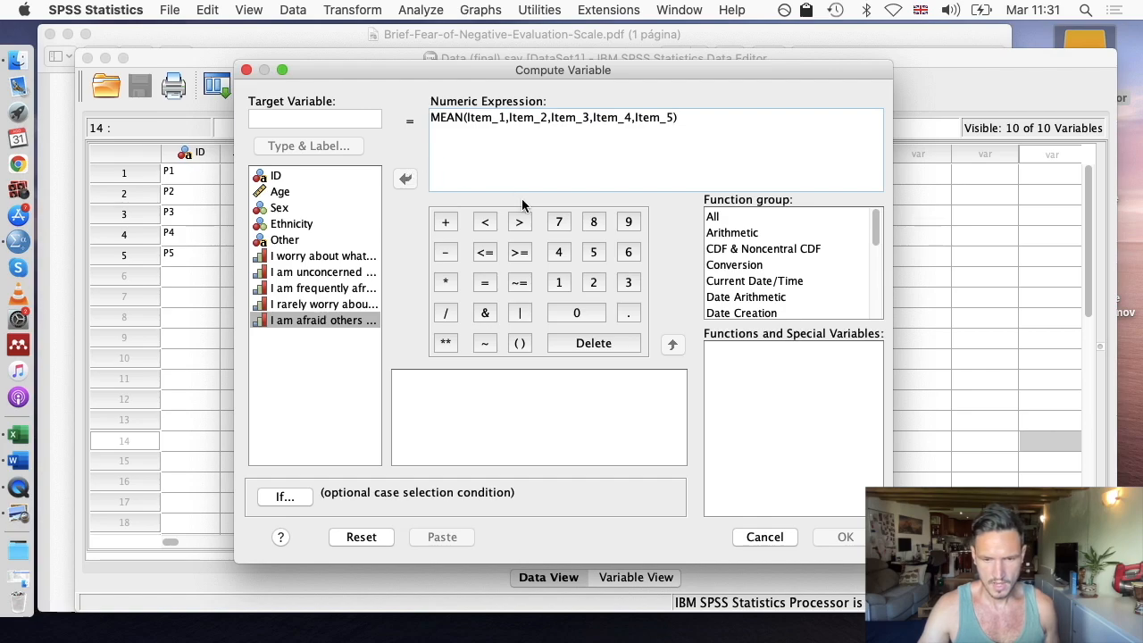
Name the target variable Mean so the averaged result is stored under that name.
{"action": "left_click", "coordinate": [315, 118]}
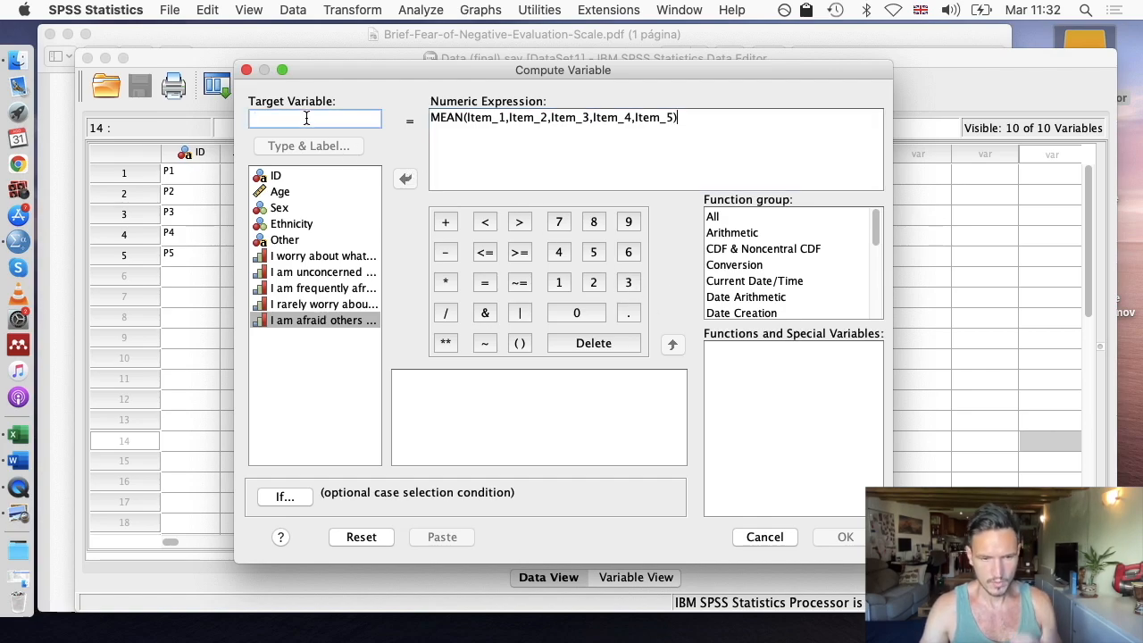
{"action": "type", "text": "M"}
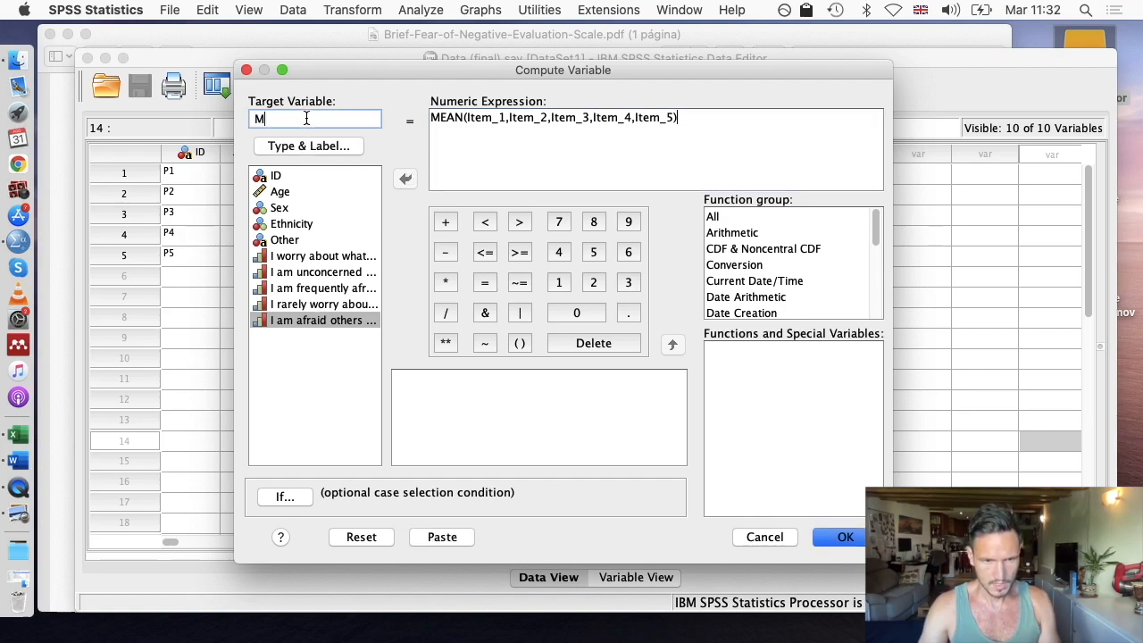
{"action": "type", "text": "ean"}
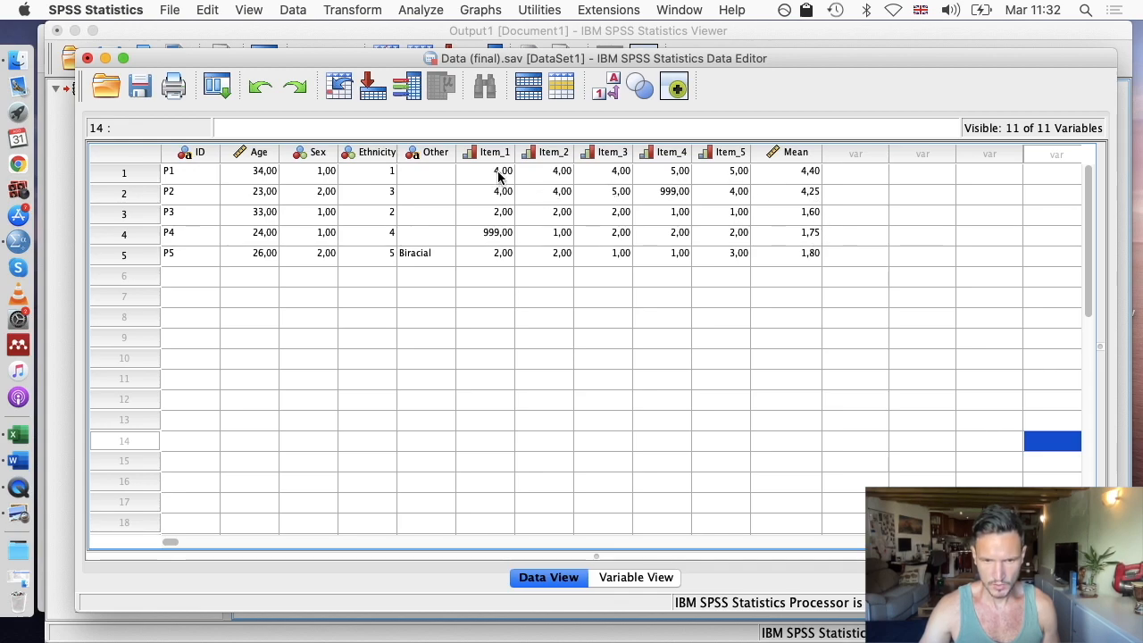
{"action": "mouse_move", "coordinate": [814, 180]}
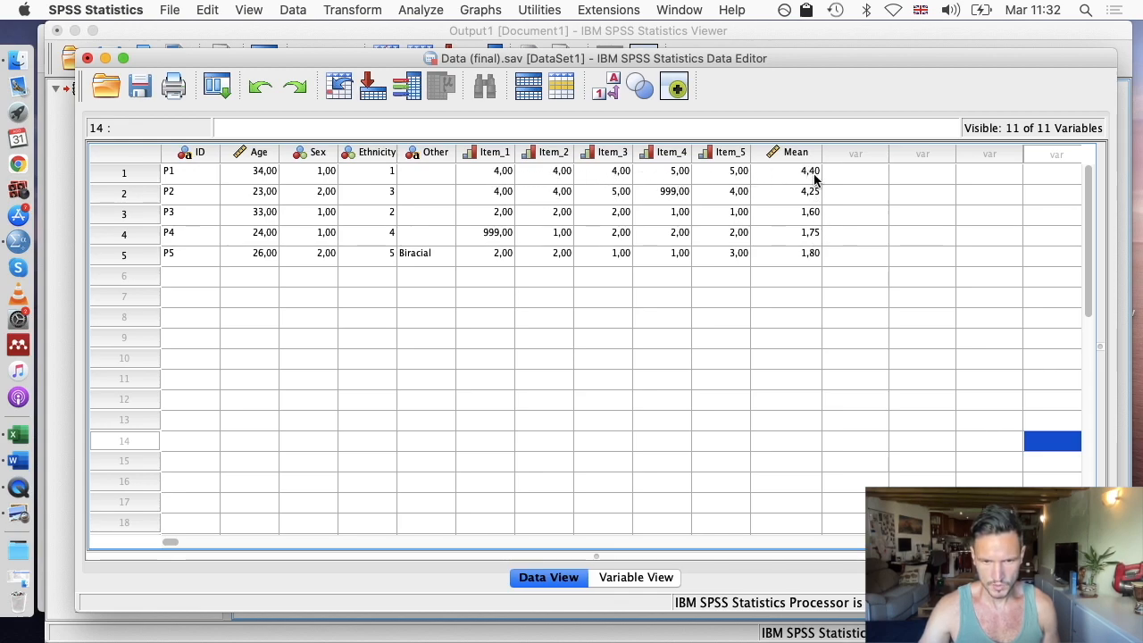
{"action": "mouse_move", "coordinate": [650, 175]}
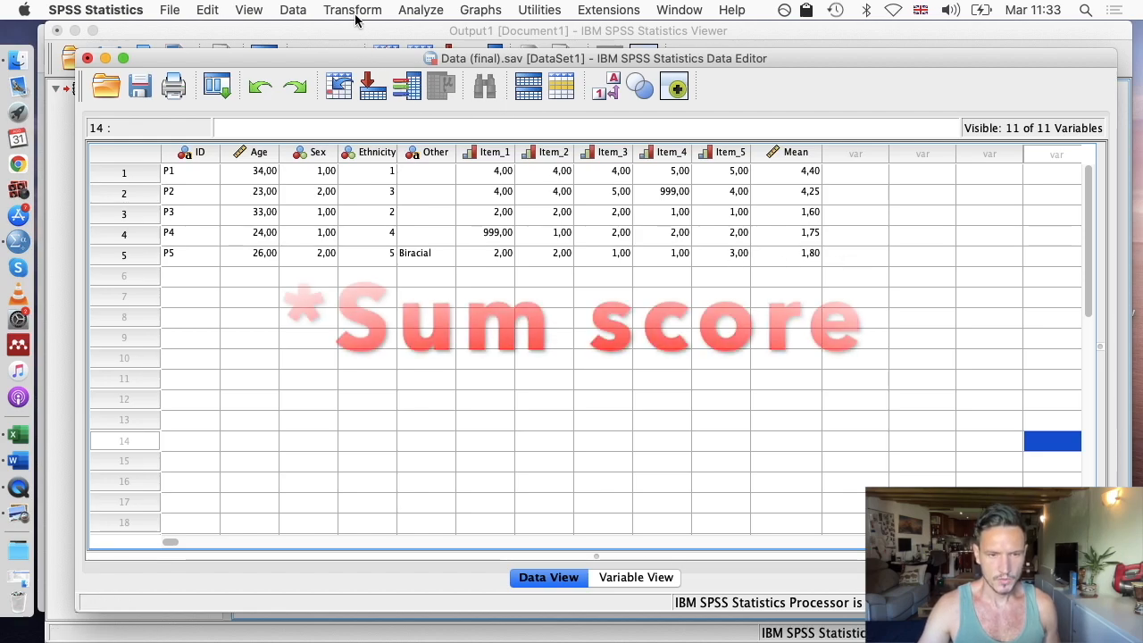
Reopen Compute Variable with SUM(Item_1,...,Item_5) as the expression and Sum as the target name.
{"action": "left_click", "coordinate": [352, 11]}
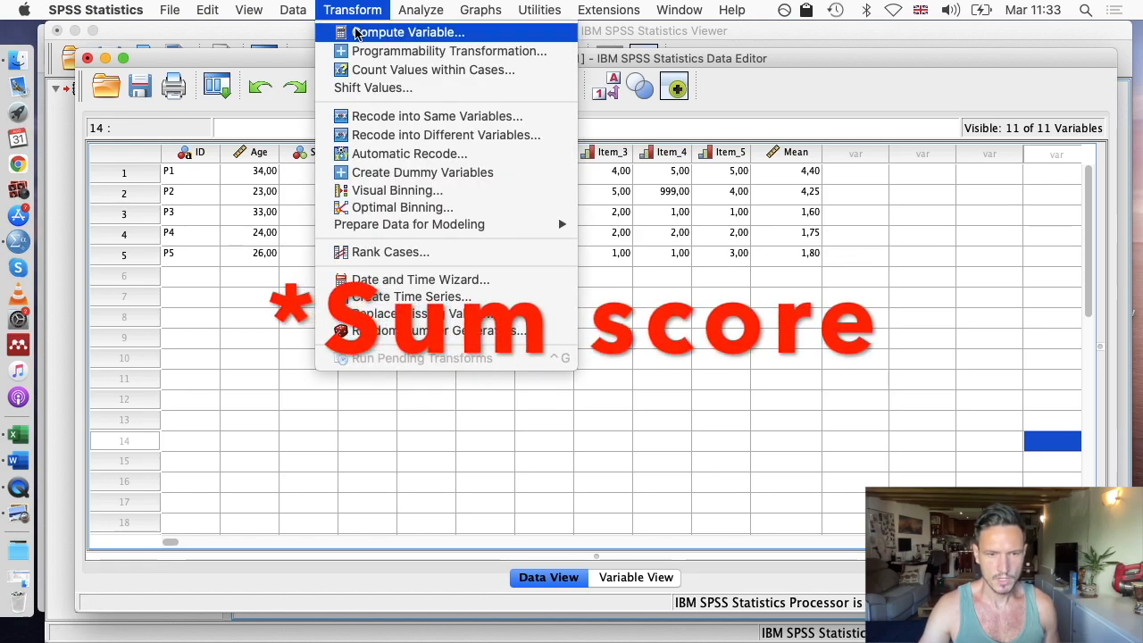
{"action": "left_click", "coordinate": [411, 32]}
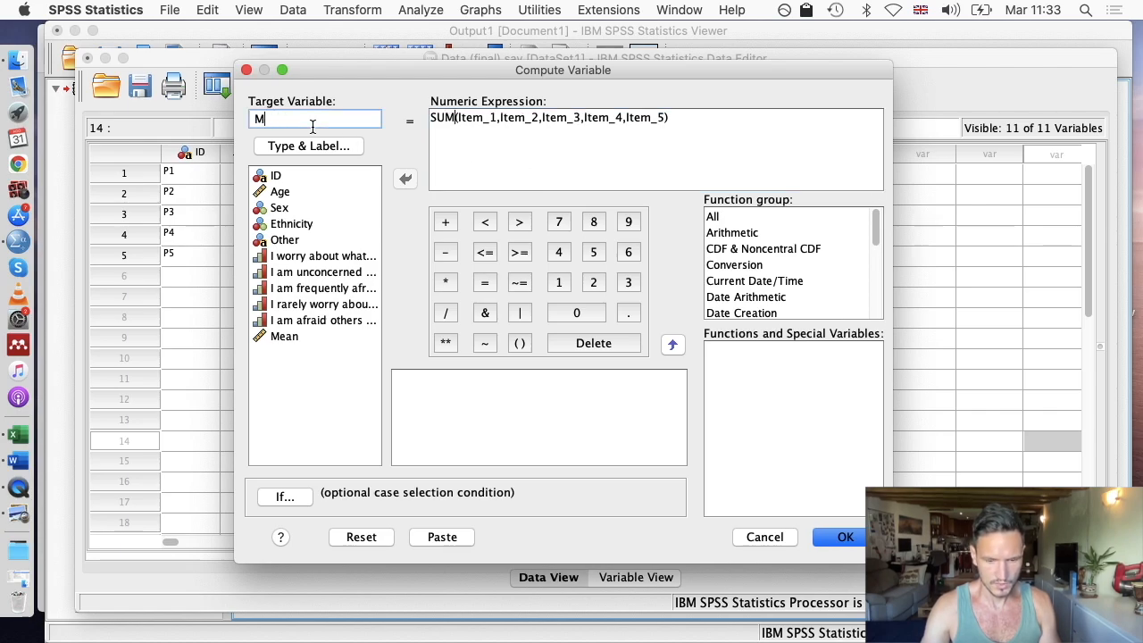
{"action": "type", "text": "um"}
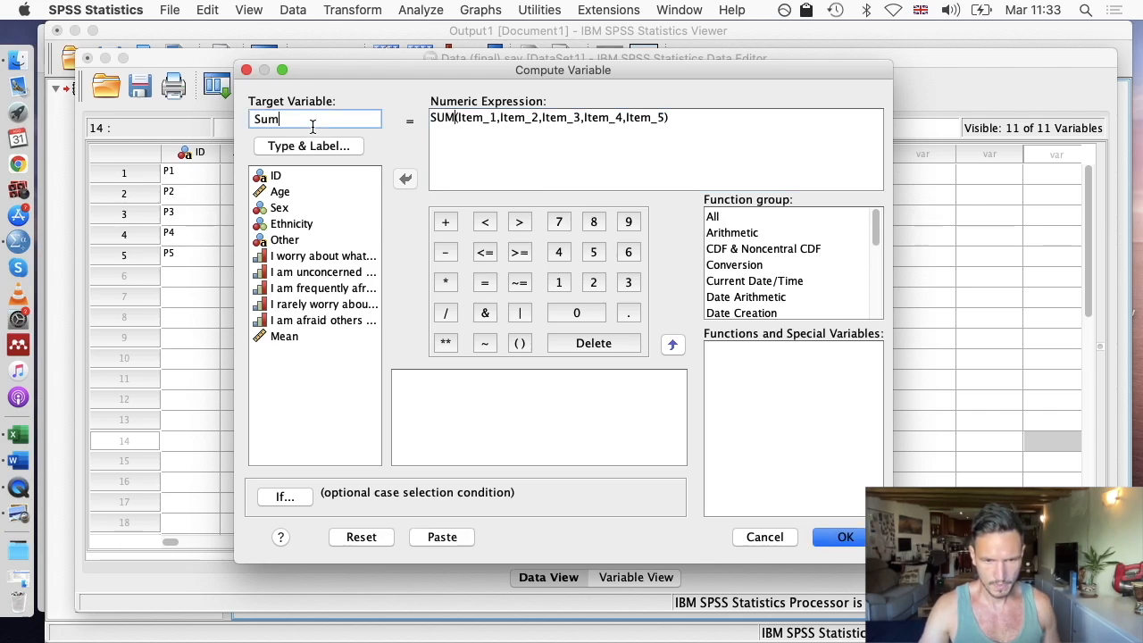
{"action": "mouse_move", "coordinate": [590, 118]}
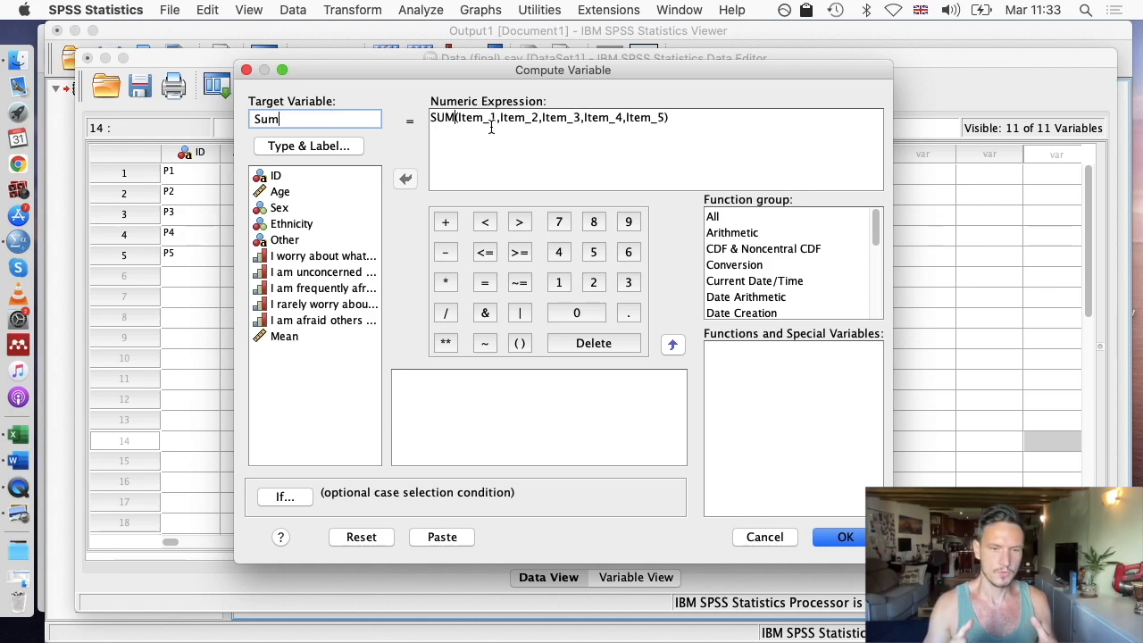
{"action": "mouse_move", "coordinate": [658, 118]}
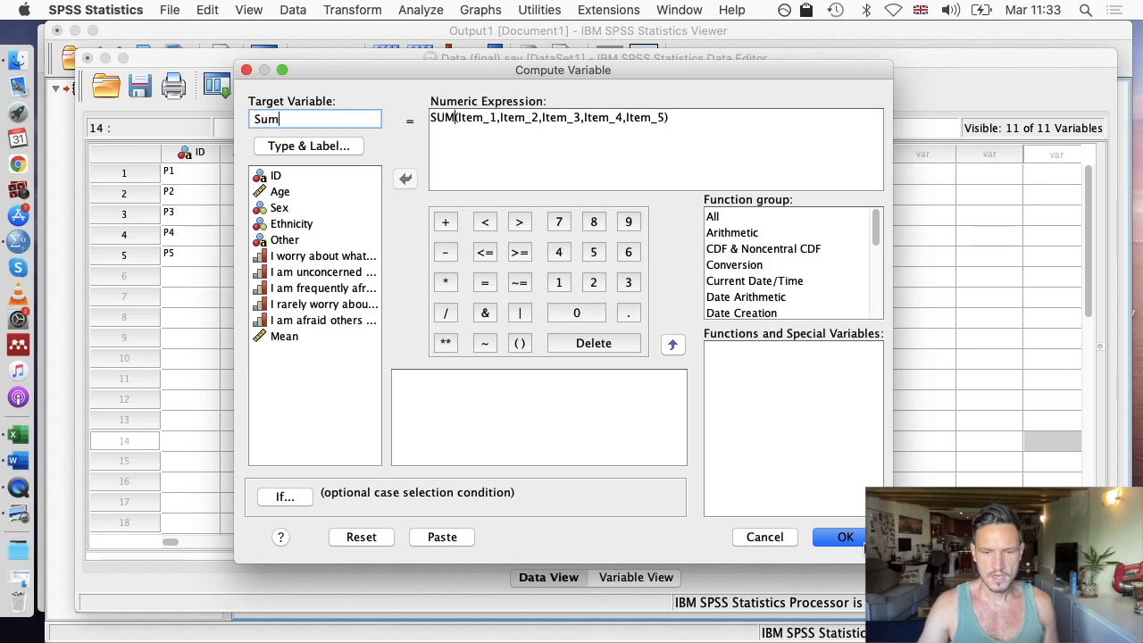
Confirm the computation so a Sum column of item totals appears in the data.
{"action": "left_click", "coordinate": [846, 536]}
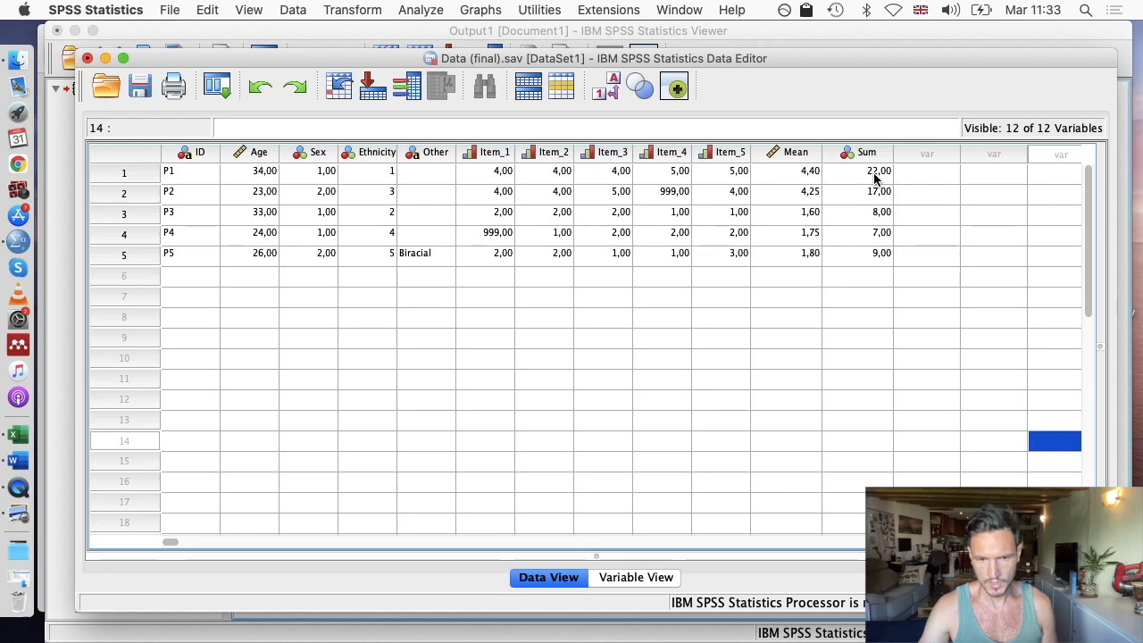
{"action": "mouse_move", "coordinate": [661, 182]}
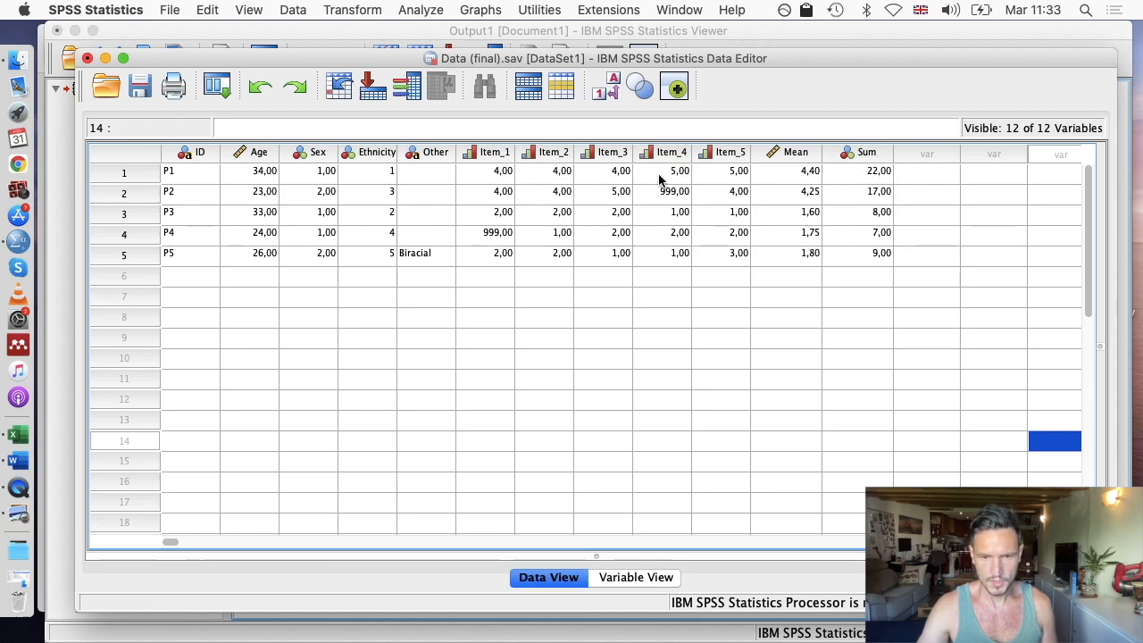